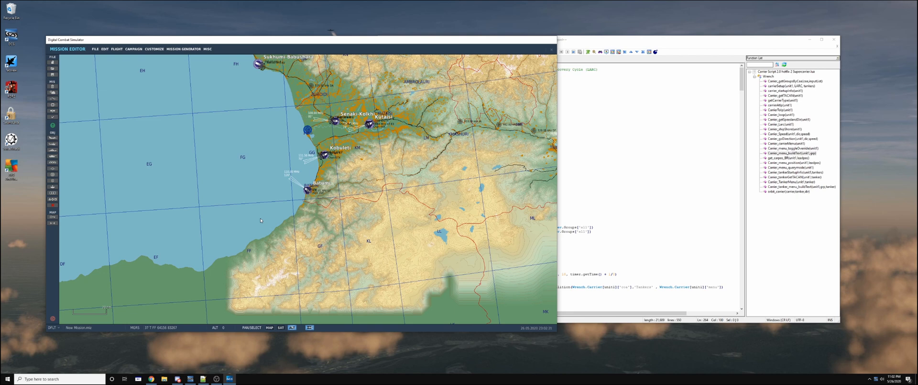
{"action": "mouse_move", "coordinate": [254, 170]}
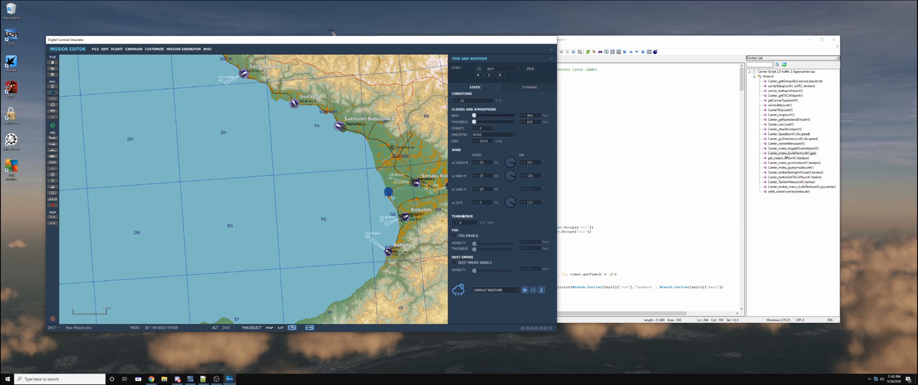
- Enter 123 into the wind direction field in the Time and Weather panel
{"action": "type", "text": "123"}
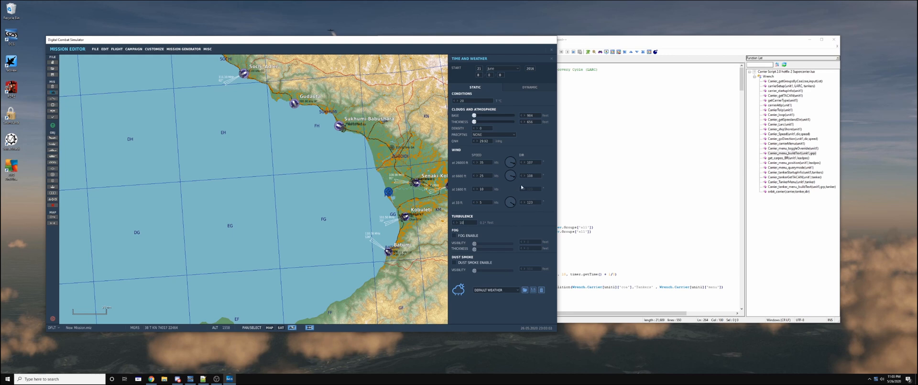
{"action": "mouse_move", "coordinate": [528, 204]}
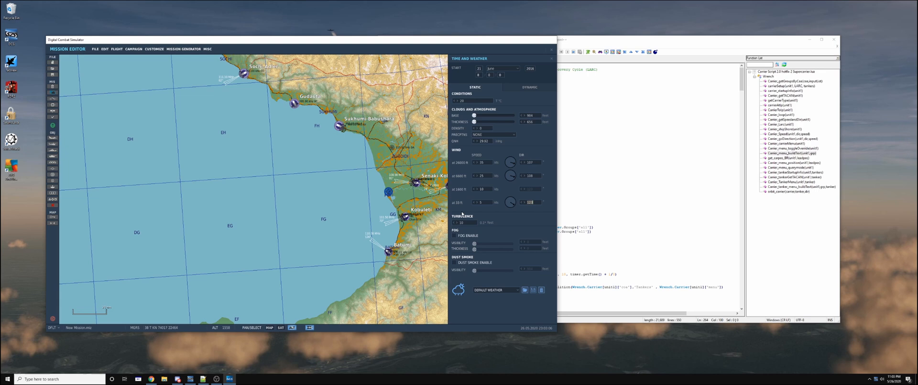
{"action": "mouse_move", "coordinate": [266, 155]}
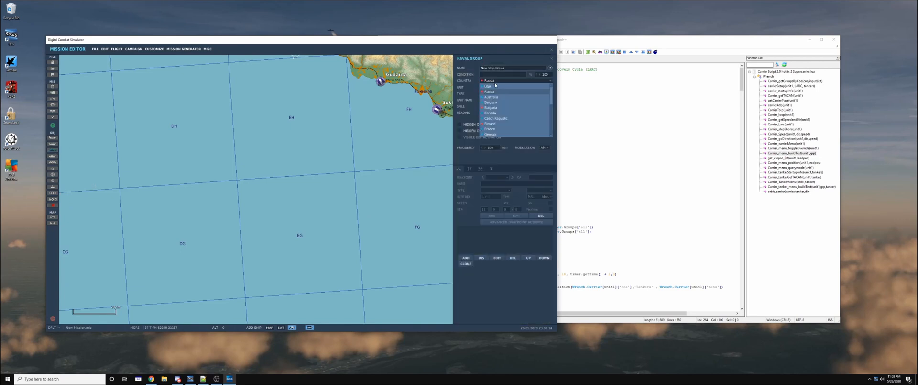
- Place a USA CVN-71 carrier group at sea and name the unit Roosevelt
{"action": "left_click", "coordinate": [488, 86]}
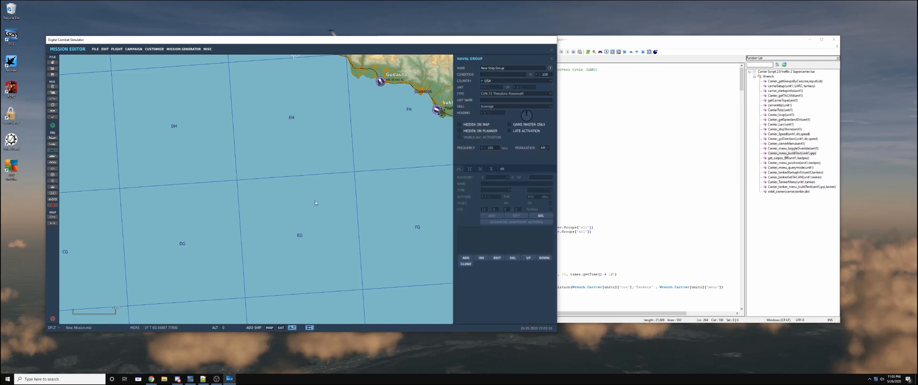
{"action": "left_click", "coordinate": [316, 200]}
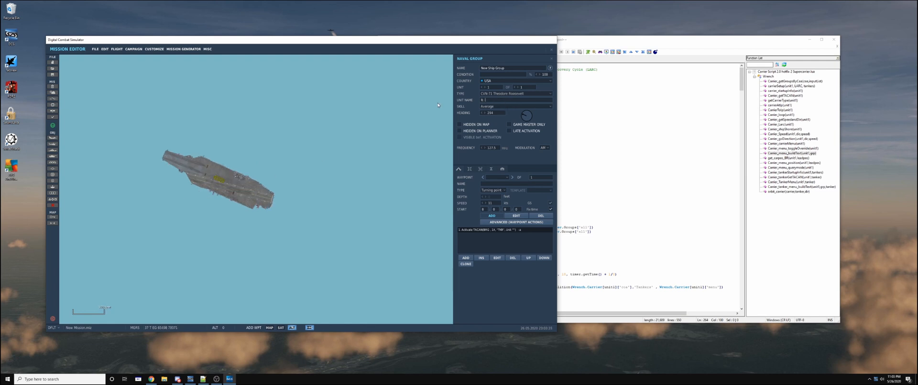
{"action": "type", "text": "Roosevelt"}
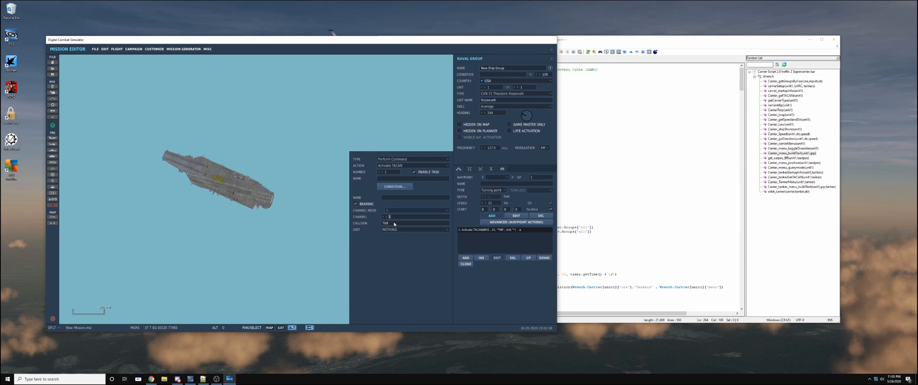
- Add an Activate TACAN command on channel 73 attached to the Roosevelt unit
{"action": "type", "text": "73"}
{"action": "left_click", "coordinate": [415, 223]}
{"action": "type", "text": "RSV"}
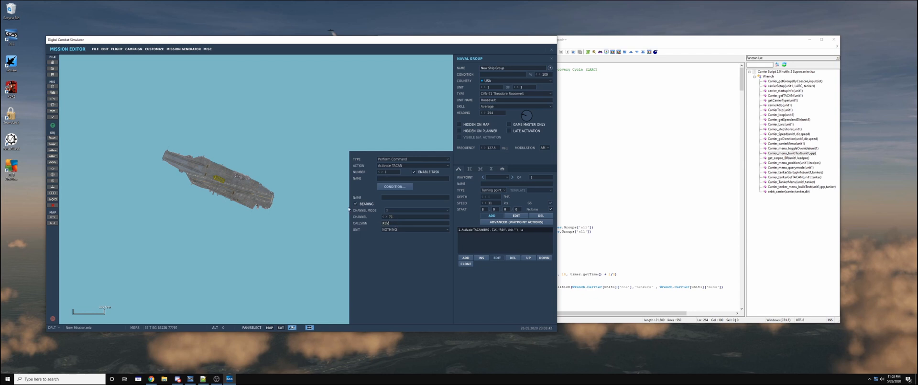
{"action": "left_click", "coordinate": [414, 228]}
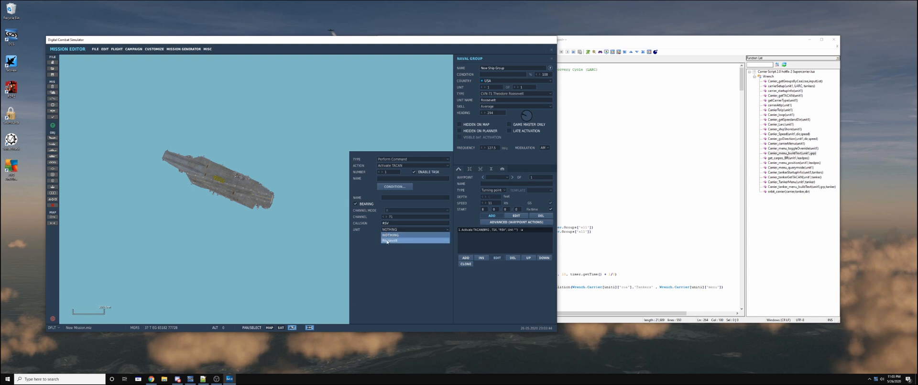
{"action": "left_click", "coordinate": [391, 241]}
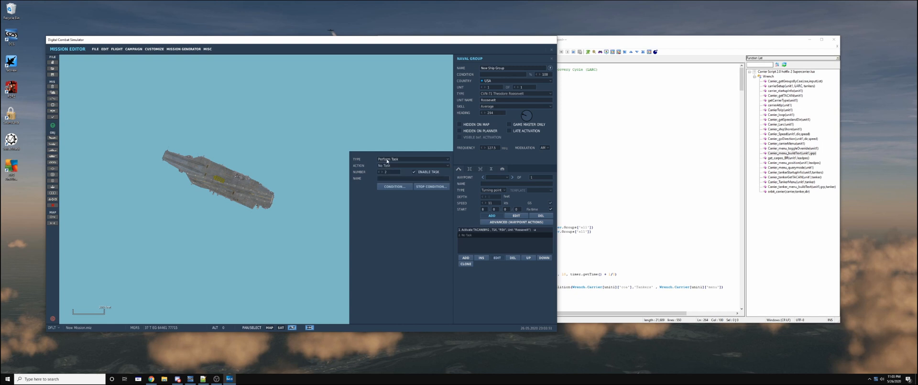
- Add an Activate ICLS command attached to the Roosevelt unit
{"action": "left_click", "coordinate": [431, 159]}
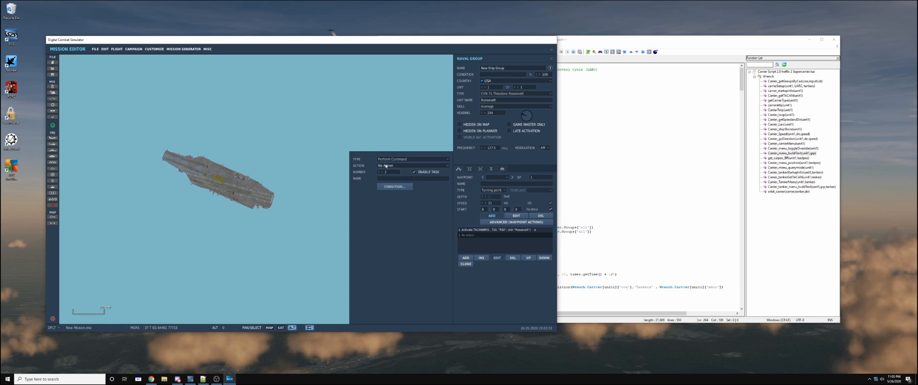
{"action": "left_click", "coordinate": [413, 166]}
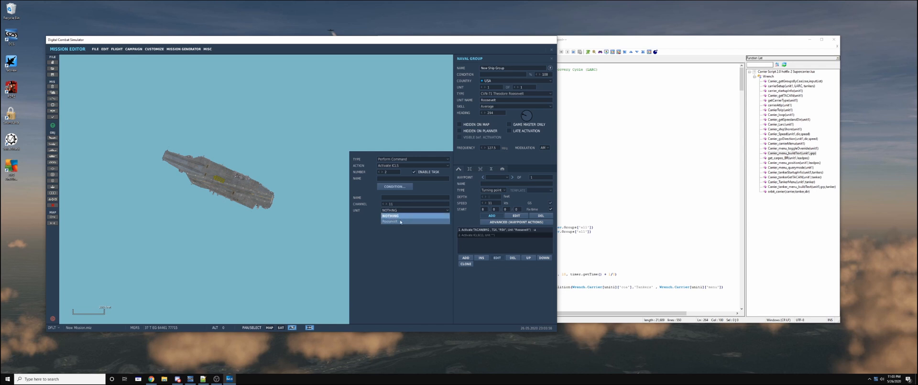
{"action": "left_click", "coordinate": [391, 221]}
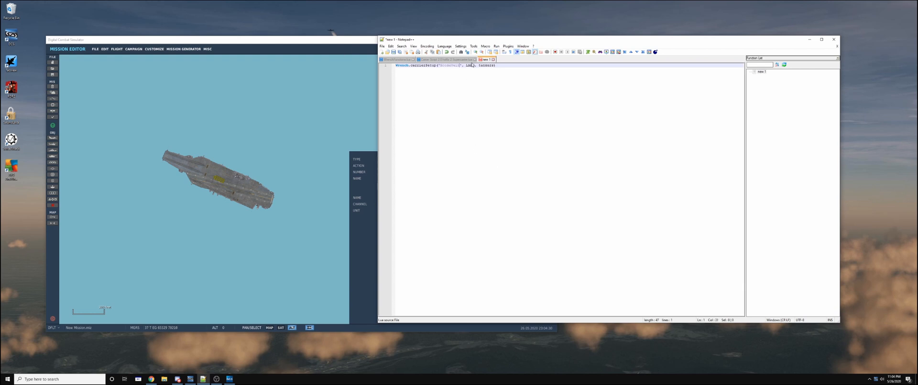
- Select a word in the one-line carrier setup script to revise it
{"action": "double_click", "coordinate": [468, 65]}
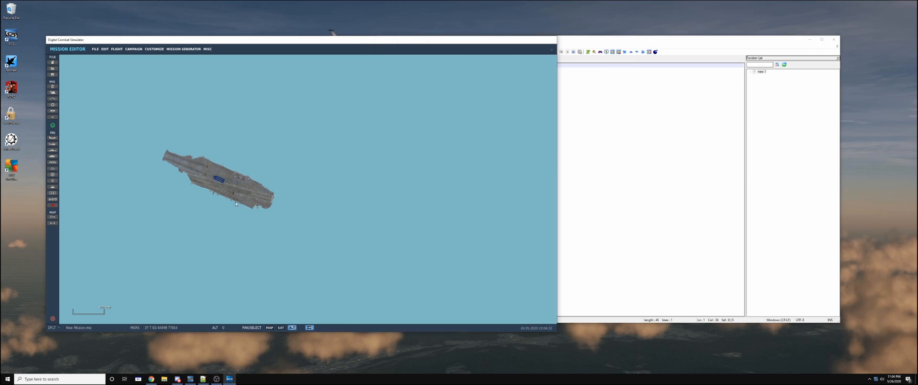
- Add an S-3B Tanker aircraft group near the carrier with callsign and name Texaco
{"action": "left_click", "coordinate": [220, 179]}
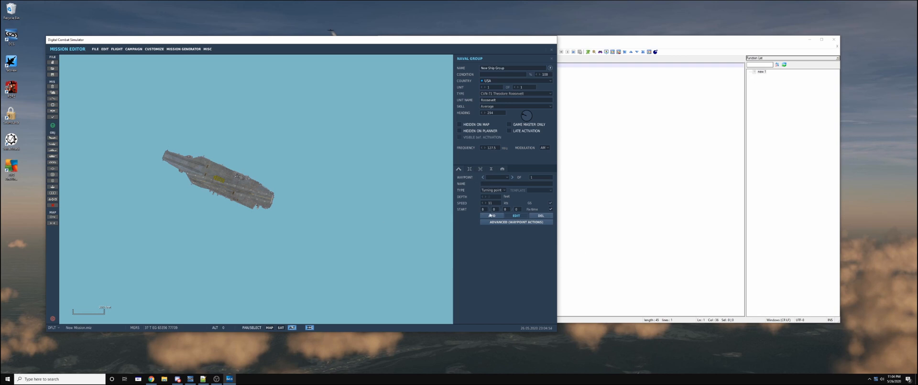
{"action": "left_click", "coordinate": [517, 221]}
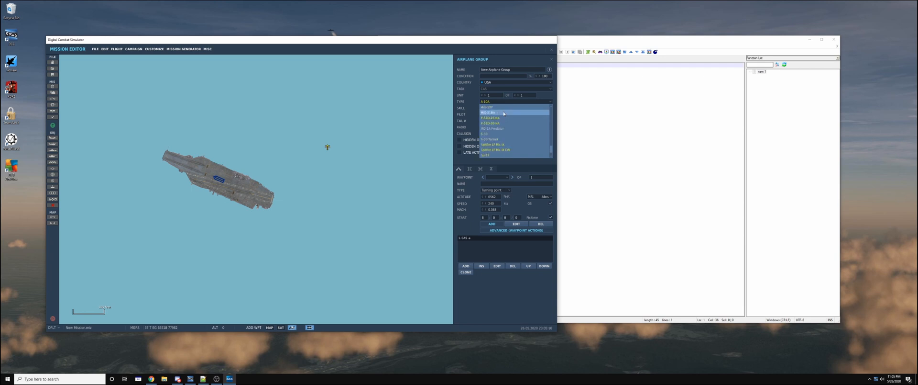
{"action": "left_click", "coordinate": [491, 139]}
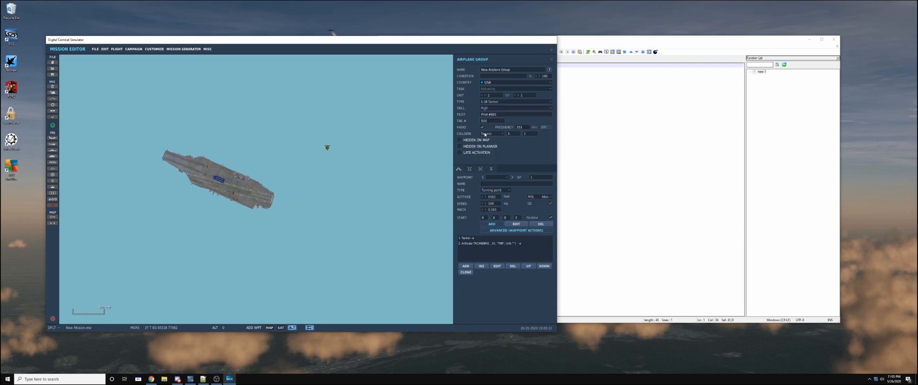
{"action": "left_click", "coordinate": [495, 69]}
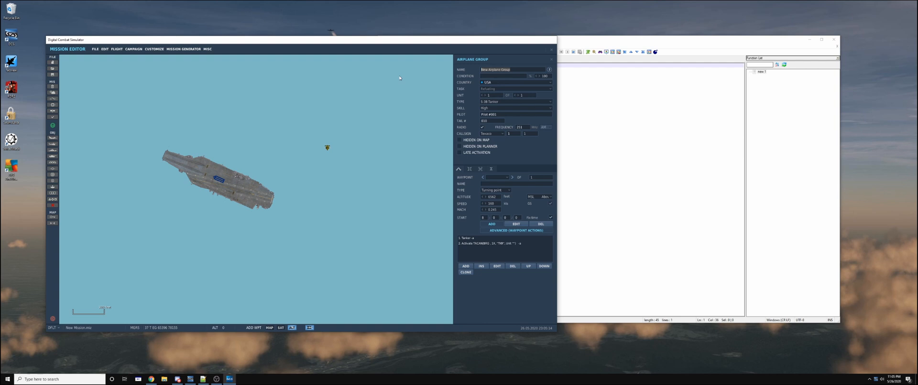
{"action": "type", "text": "Texaco"}
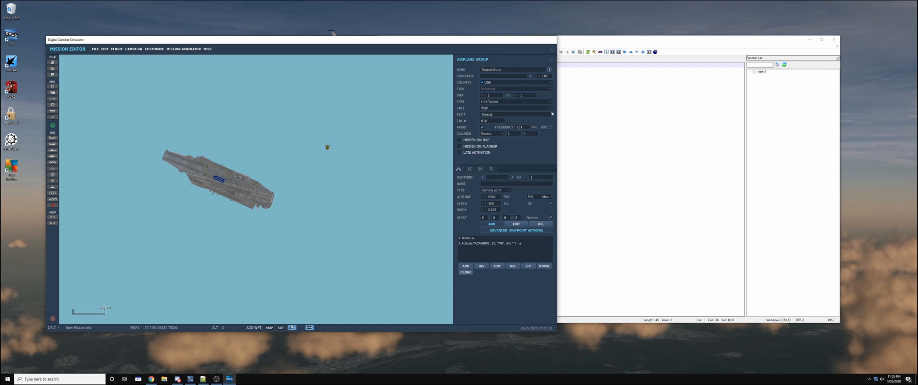
{"action": "mouse_move", "coordinate": [424, 19]}
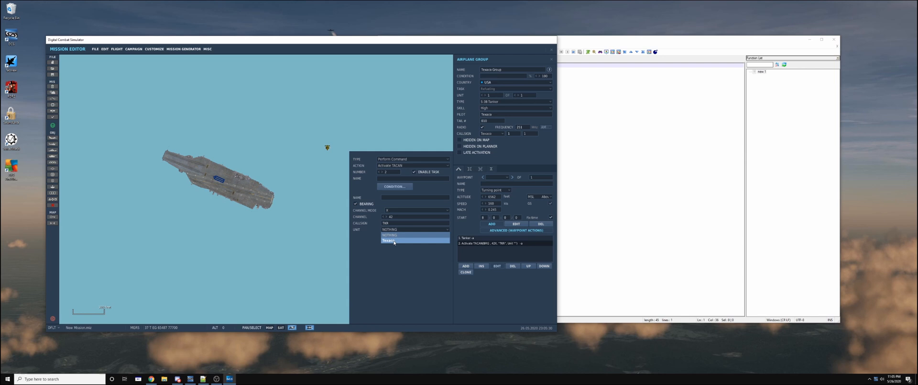
- Attach the tanker's Activate TACAN command to the Texaco unit
{"action": "left_click", "coordinate": [390, 240]}
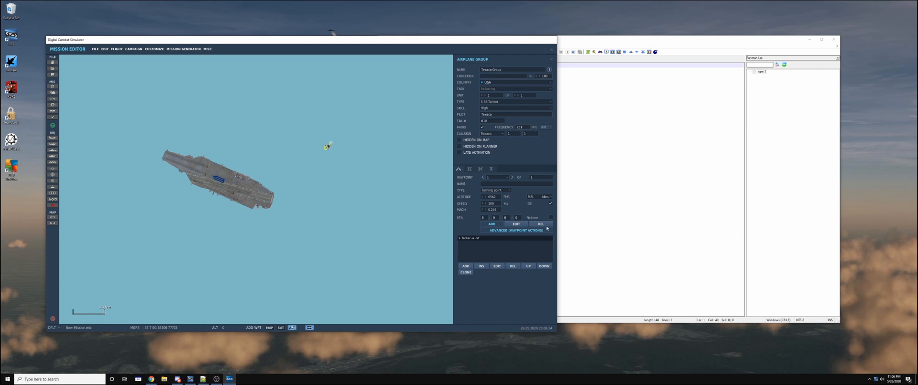
- Make Texaco's first waypoint a Takeoff from runway on the carrier
{"action": "left_click", "coordinate": [508, 189]}
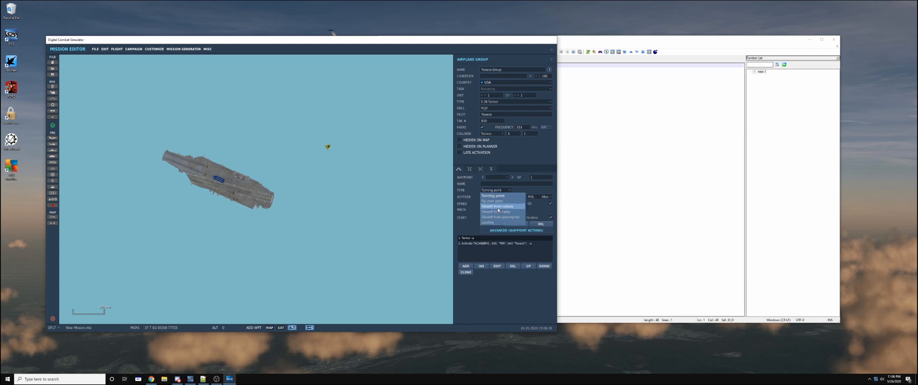
{"action": "left_click", "coordinate": [500, 205]}
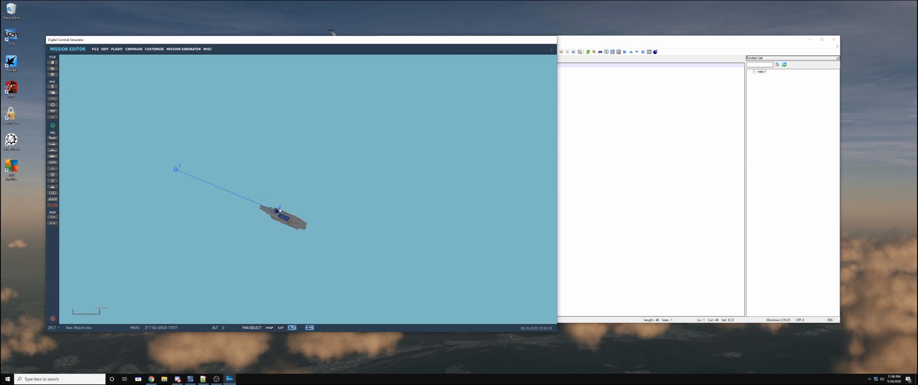
{"action": "left_click", "coordinate": [279, 210]}
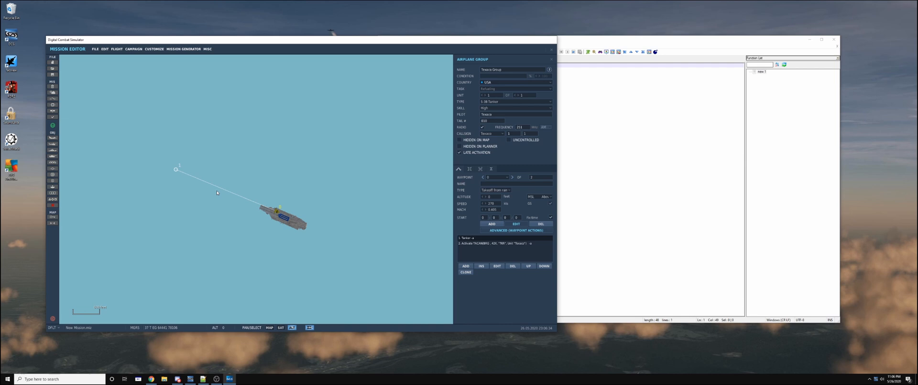
{"action": "mouse_move", "coordinate": [96, 212]}
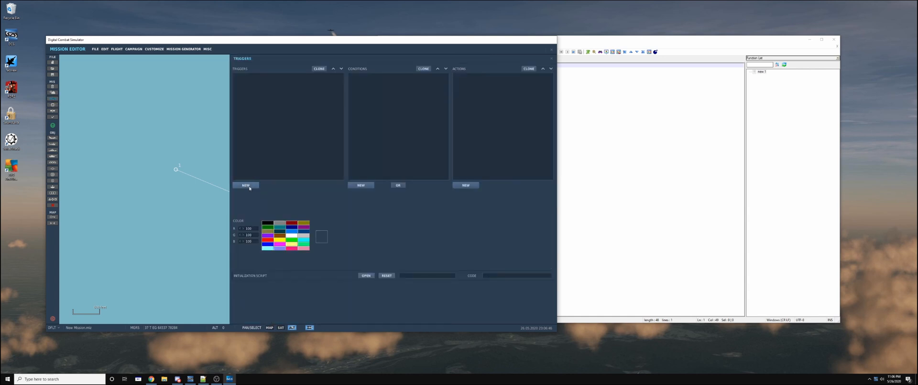
- Create a new MISSION START trigger coloured cyan and named Carrier
{"action": "left_click", "coordinate": [245, 185]}
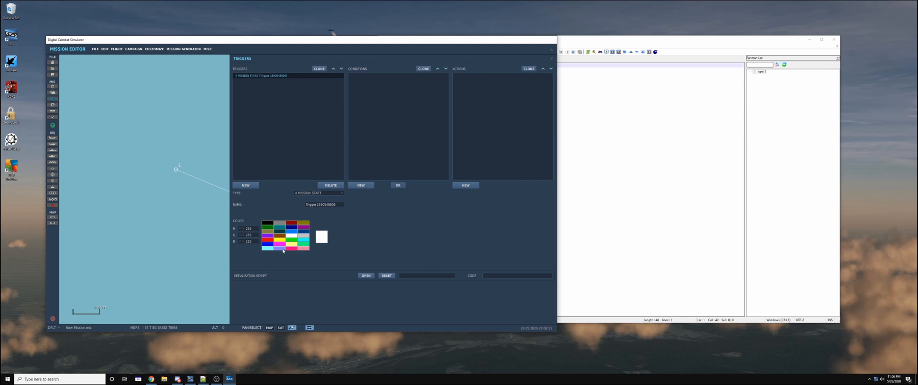
{"action": "left_click", "coordinate": [269, 247]}
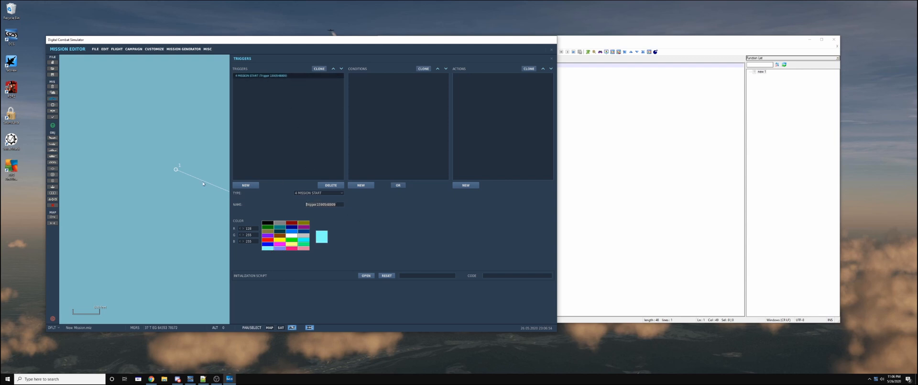
{"action": "type", "text": "Carrier"}
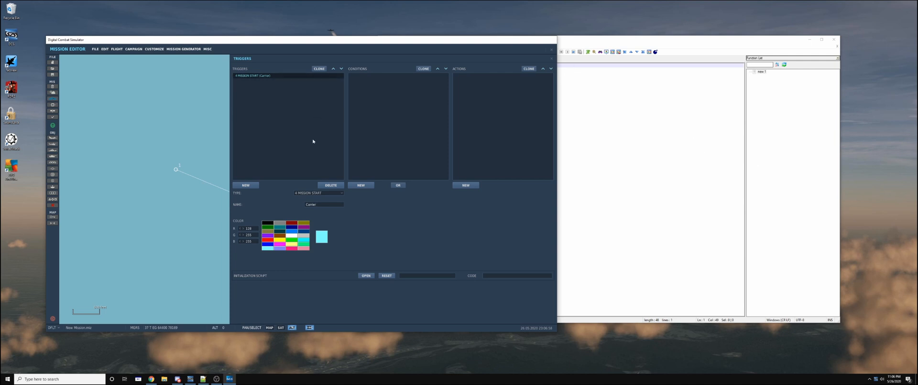
{"action": "mouse_move", "coordinate": [509, 162]}
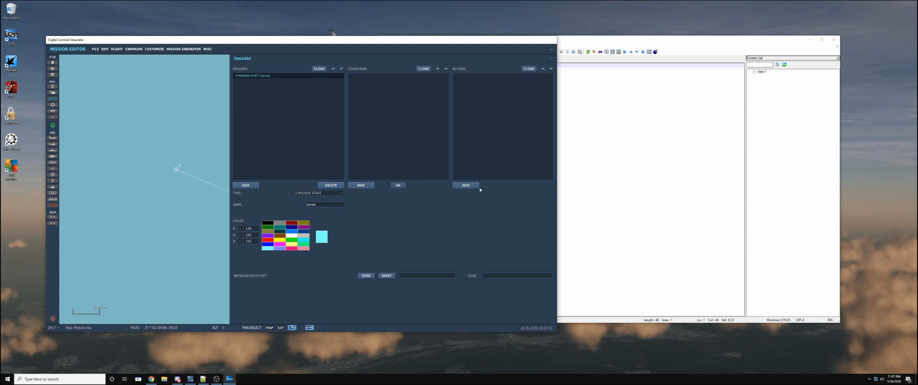
- Add a DO SCRIPT FILE action loading the MIST lua from Scripts/MissionScriptingTools
{"action": "left_click", "coordinate": [466, 184]}
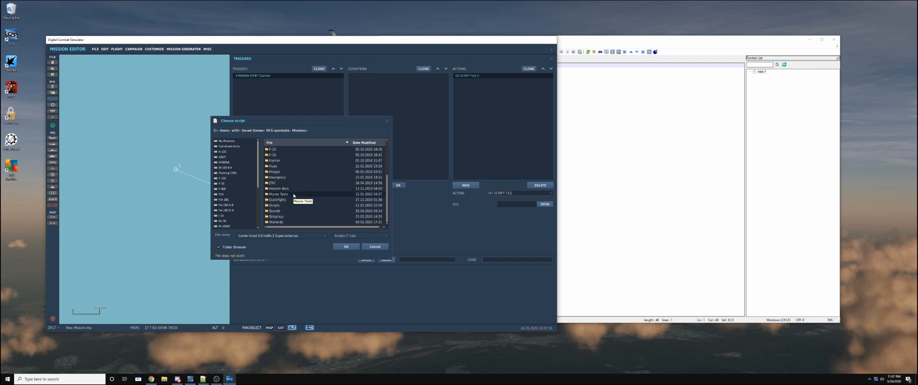
{"action": "double_click", "coordinate": [275, 205]}
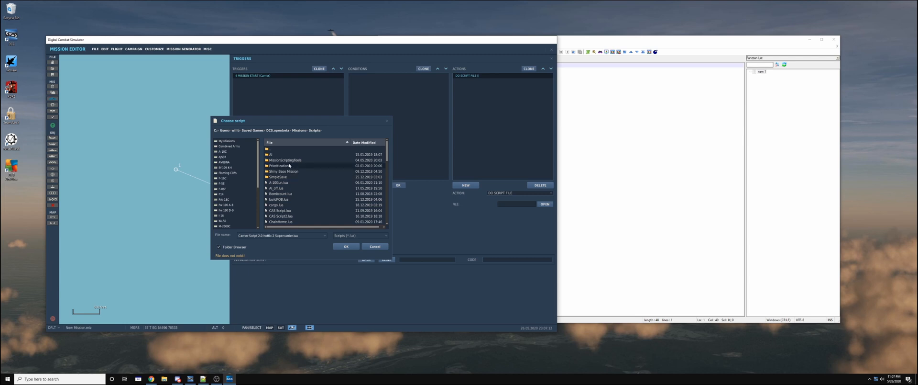
{"action": "double_click", "coordinate": [286, 160]}
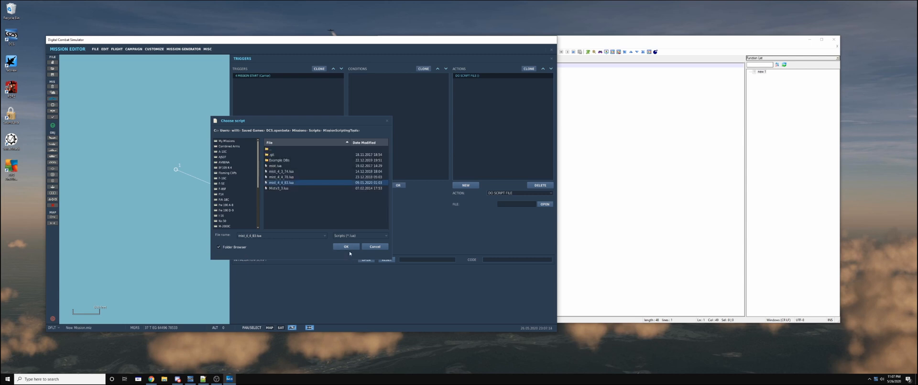
{"action": "left_click", "coordinate": [346, 245]}
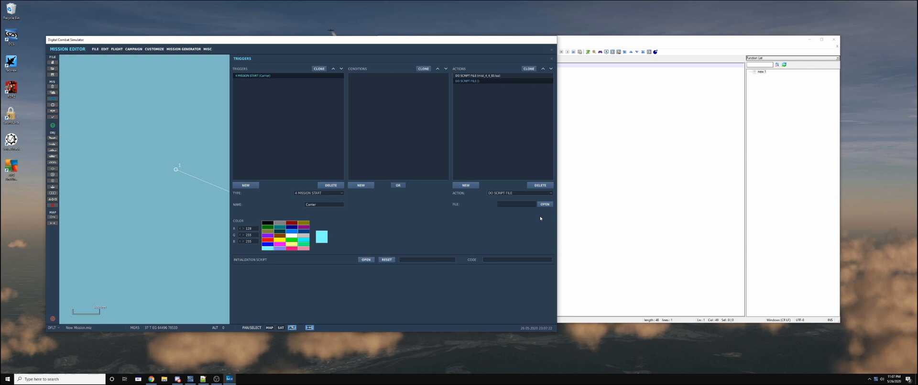
- Add a second DO SCRIPT FILE action for the supercarrier carrier script
{"action": "left_click", "coordinate": [544, 204]}
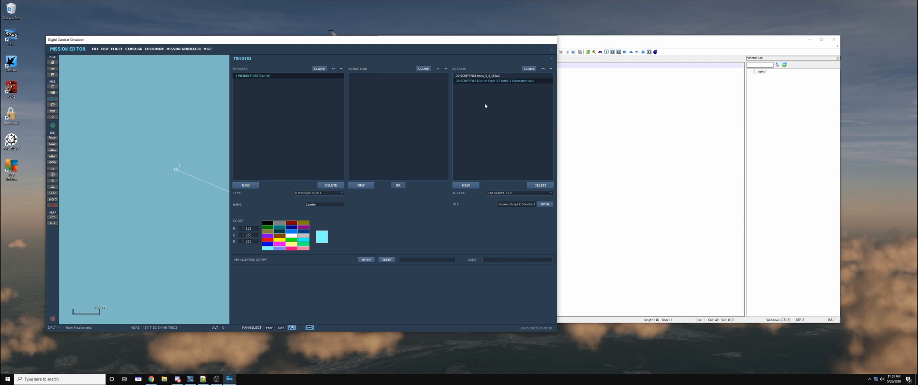
{"action": "left_click", "coordinate": [465, 184]}
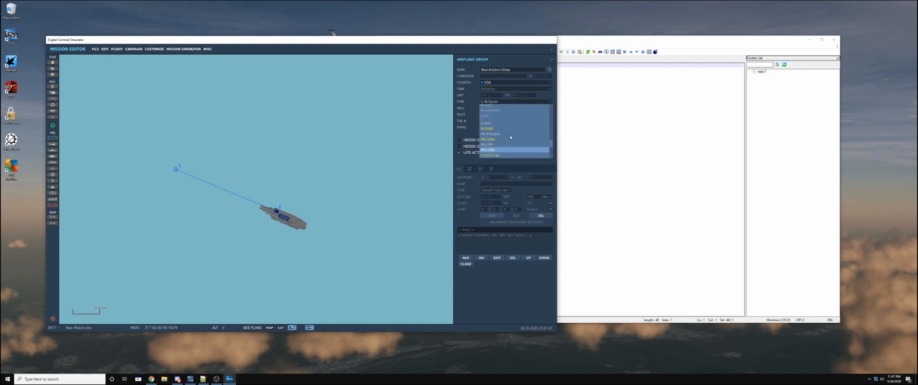
- Make the new group an F/A-18C with Player skill and a Takeoff from ramp start
{"action": "left_click", "coordinate": [491, 140]}
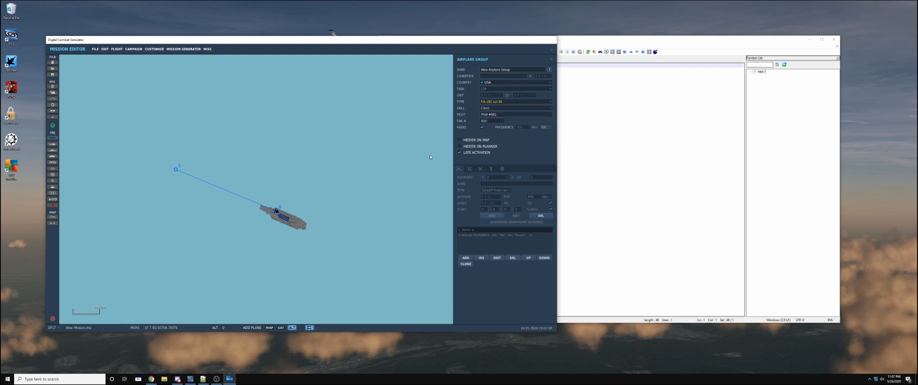
{"action": "left_click", "coordinate": [515, 108]}
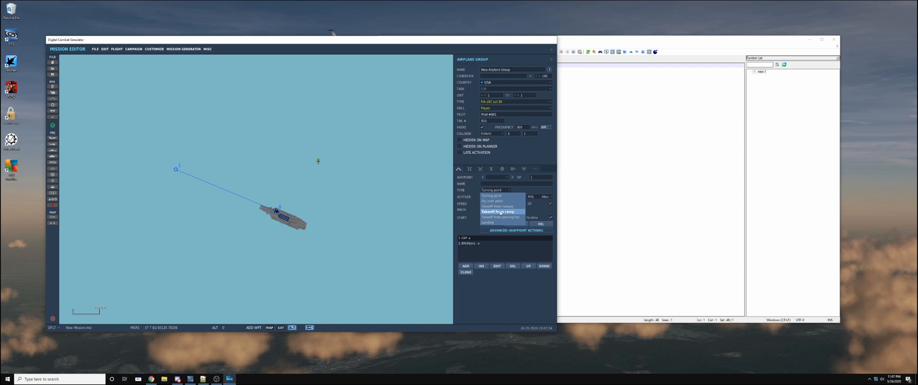
{"action": "left_click", "coordinate": [499, 211]}
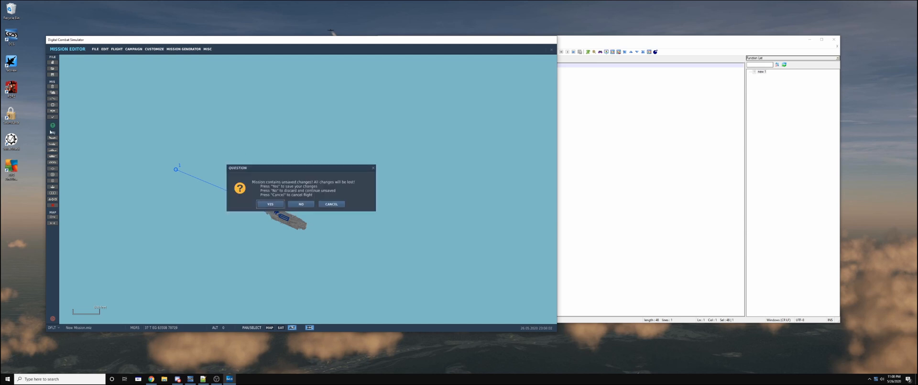
- Launch past the unsaved-changes warning, then START and FLY into the Hornet cockpit
{"action": "left_click", "coordinate": [301, 204]}
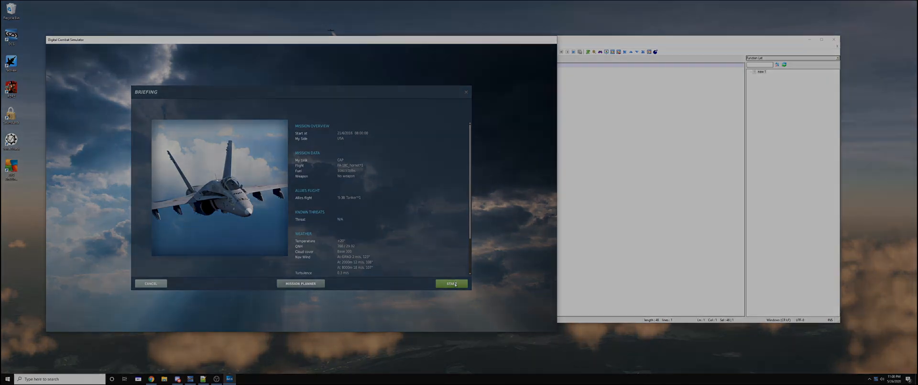
{"action": "left_click", "coordinate": [451, 283]}
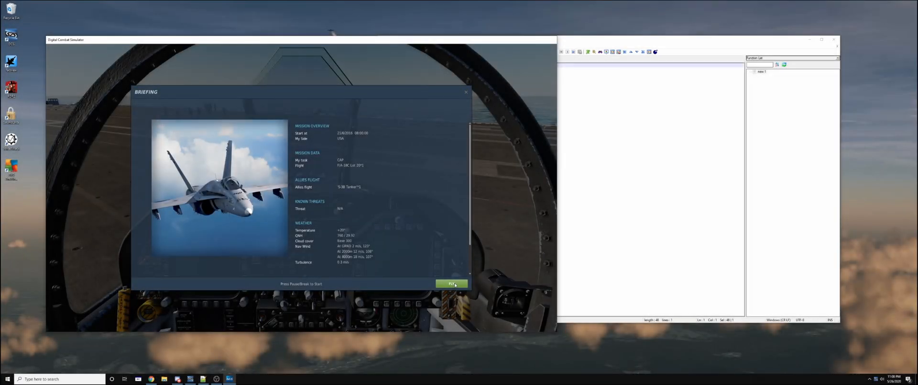
{"action": "left_click", "coordinate": [452, 283]}
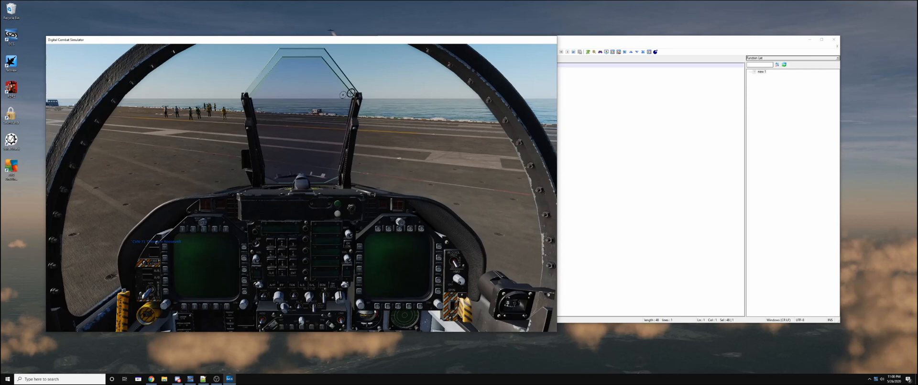